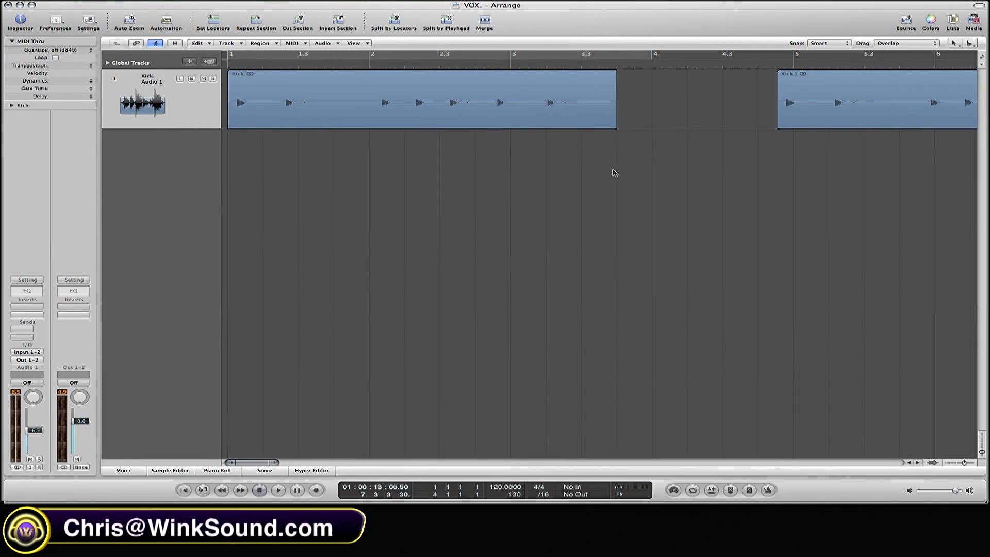
{"action": "mouse_move", "coordinate": [589, 219]}
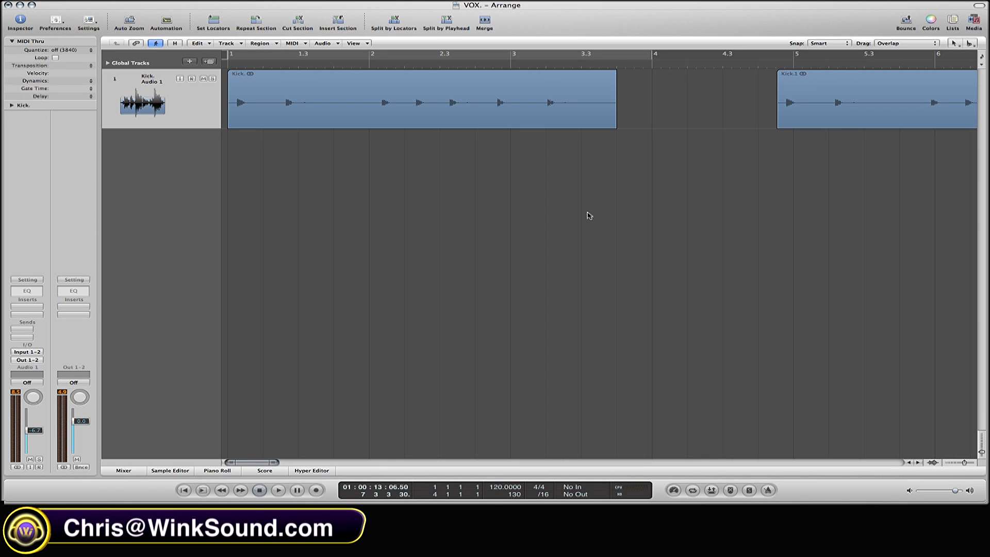
Rubber-band select both Kick regions on the audio track together
{"action": "left_click_drag", "start_coordinate": [586, 110], "coordinate": [735, 202]}
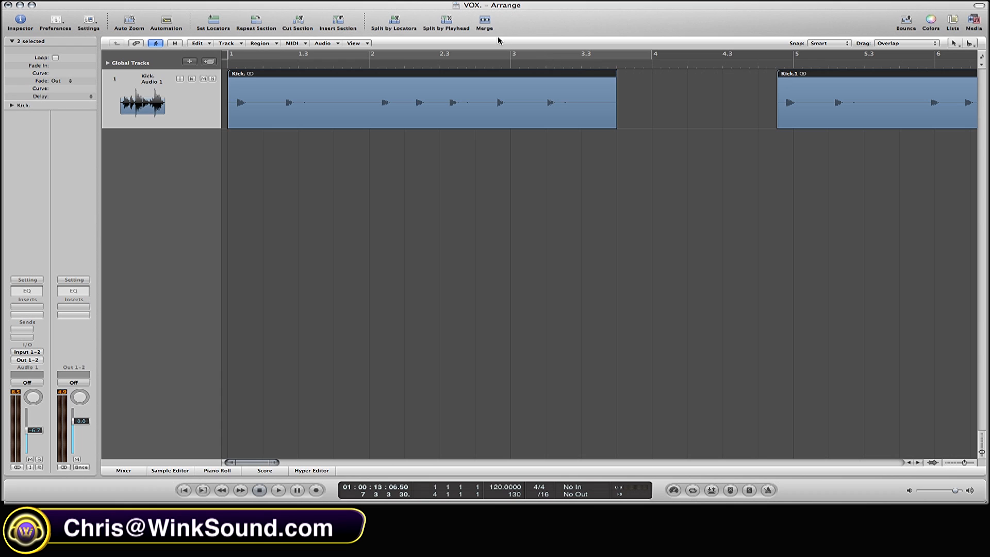
{"action": "mouse_move", "coordinate": [485, 23]}
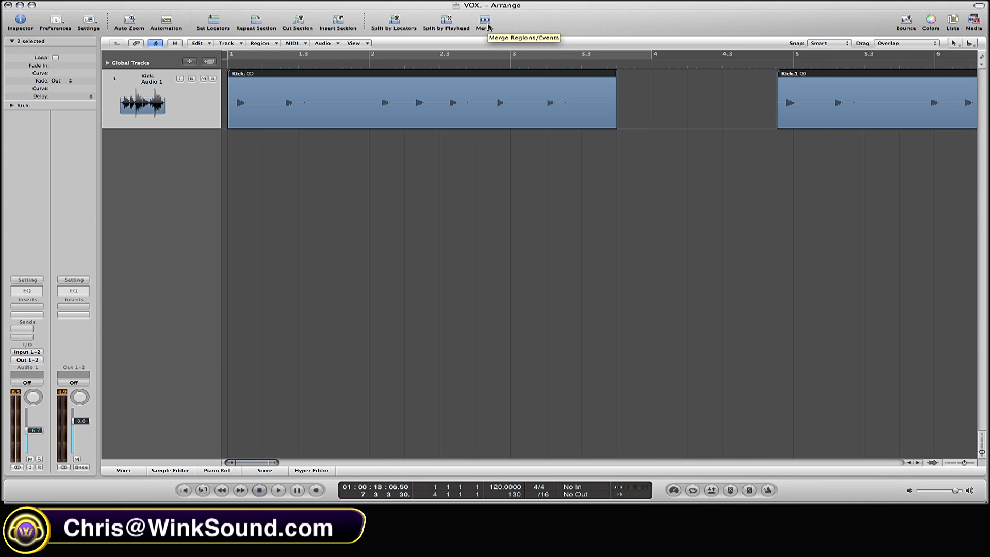
Merge the two Kick regions into one, confirming creation of a new merged audio file
{"action": "left_click", "coordinate": [486, 20]}
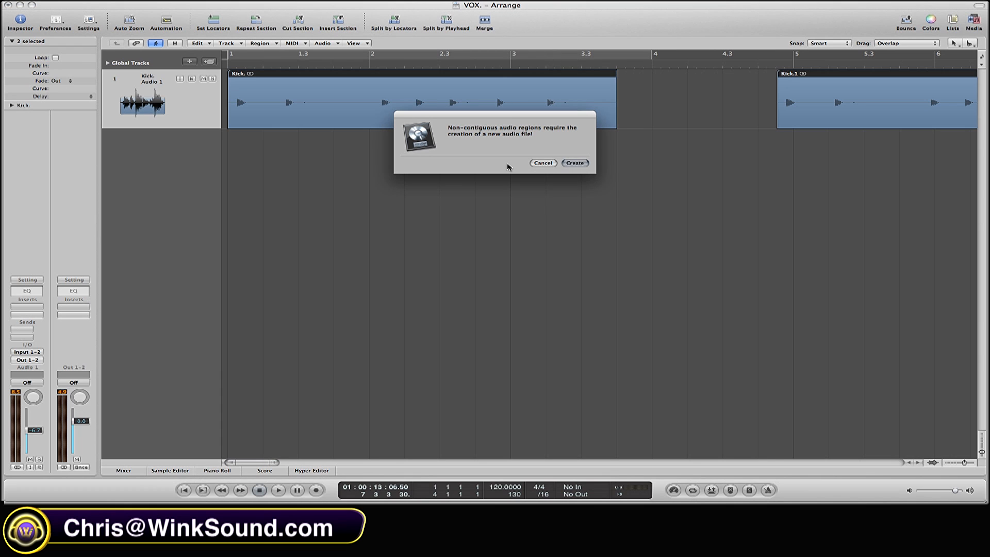
{"action": "mouse_move", "coordinate": [531, 163]}
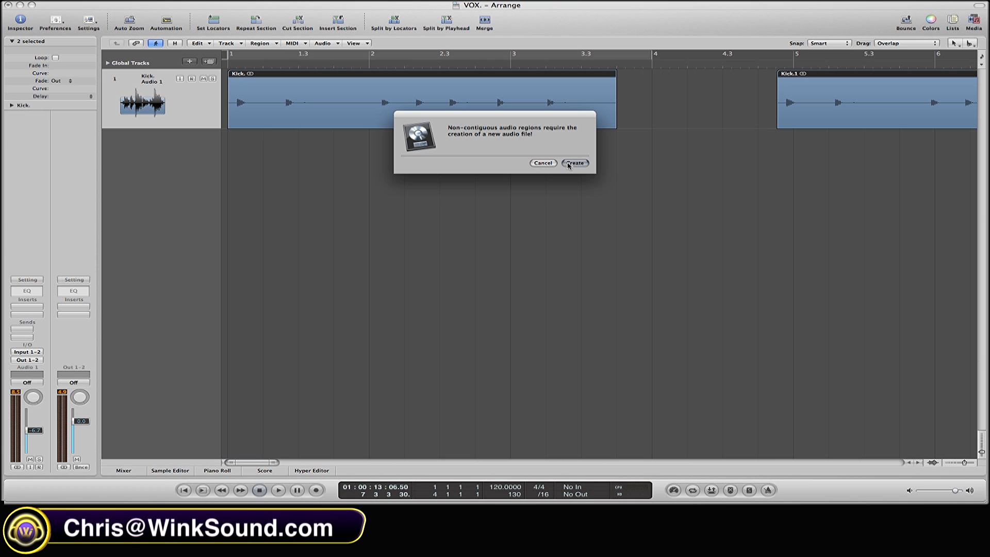
{"action": "left_click", "coordinate": [575, 163]}
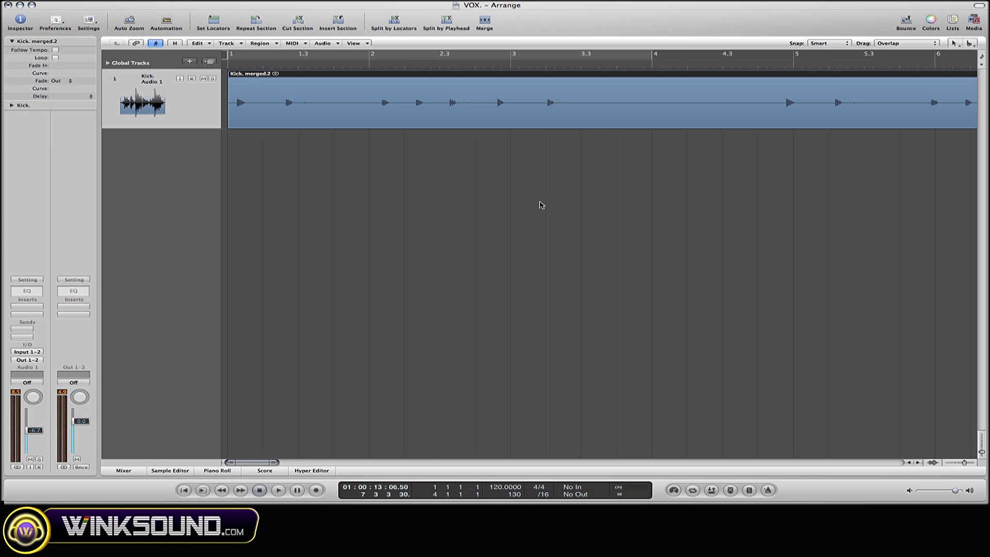
{"action": "mouse_move", "coordinate": [451, 174]}
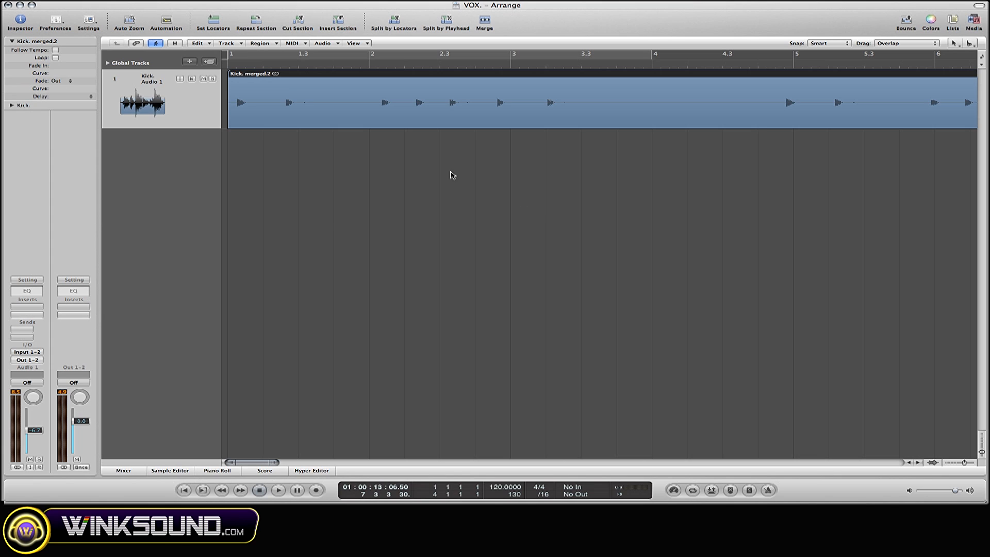
{"action": "mouse_move", "coordinate": [448, 173]}
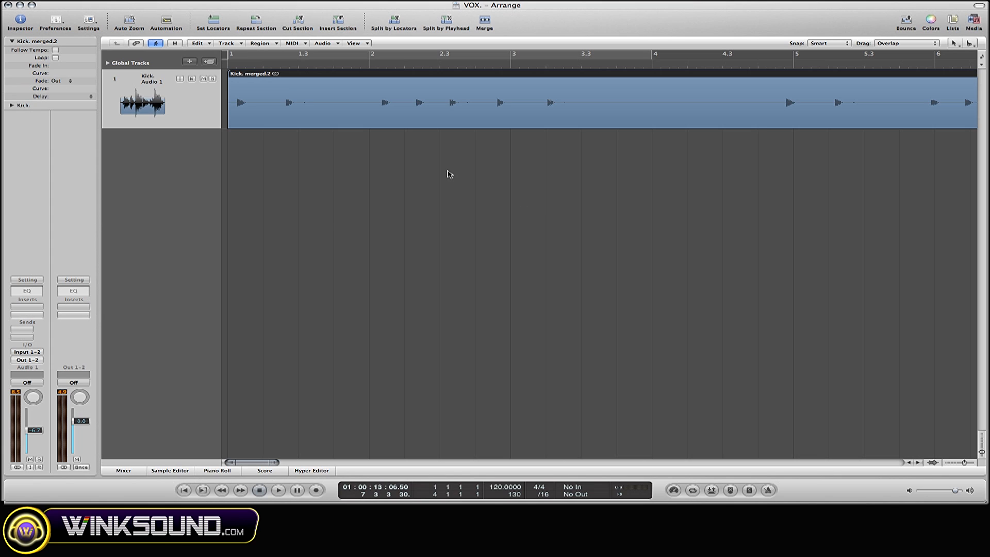
{"action": "mouse_move", "coordinate": [384, 165]}
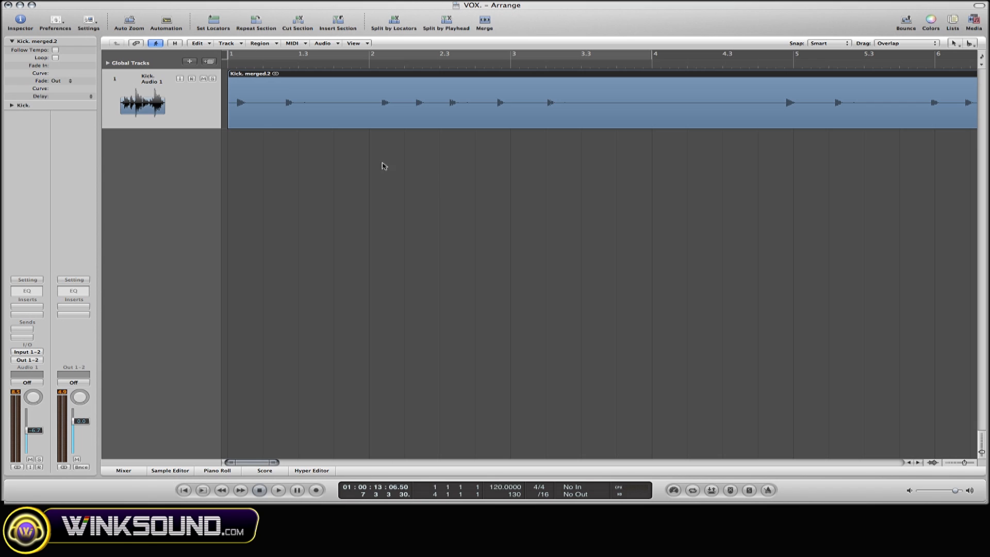
{"action": "mouse_move", "coordinate": [302, 107]}
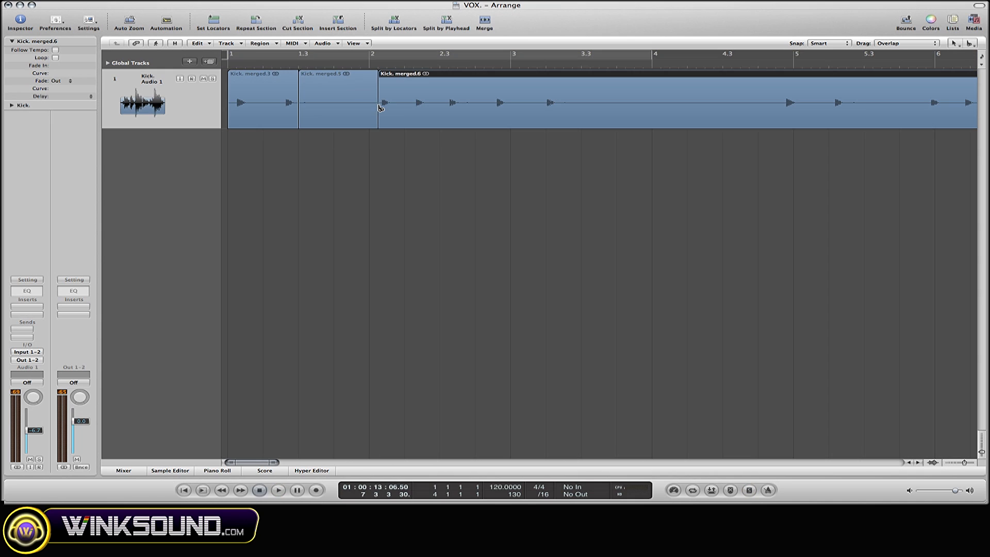
{"action": "mouse_move", "coordinate": [320, 107]}
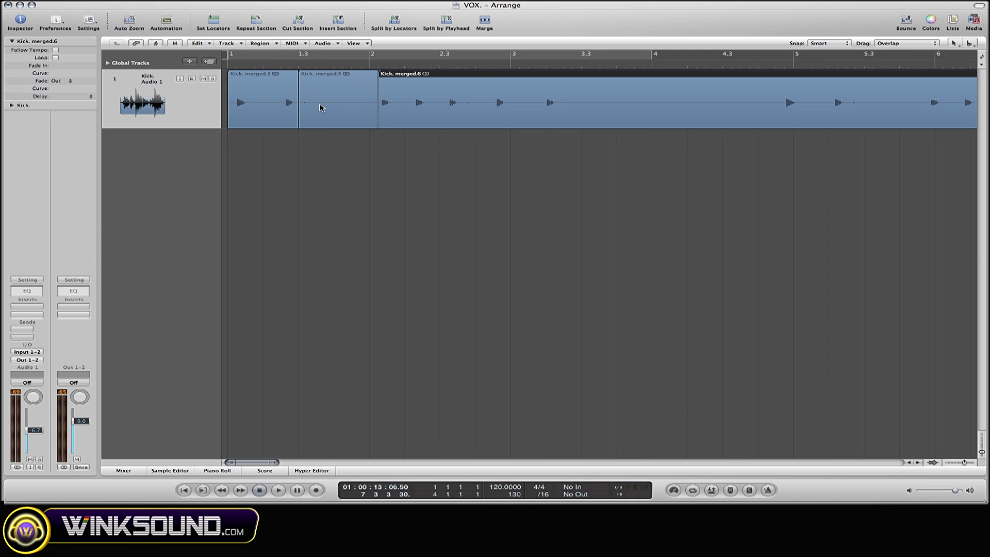
{"action": "mouse_move", "coordinate": [348, 111]}
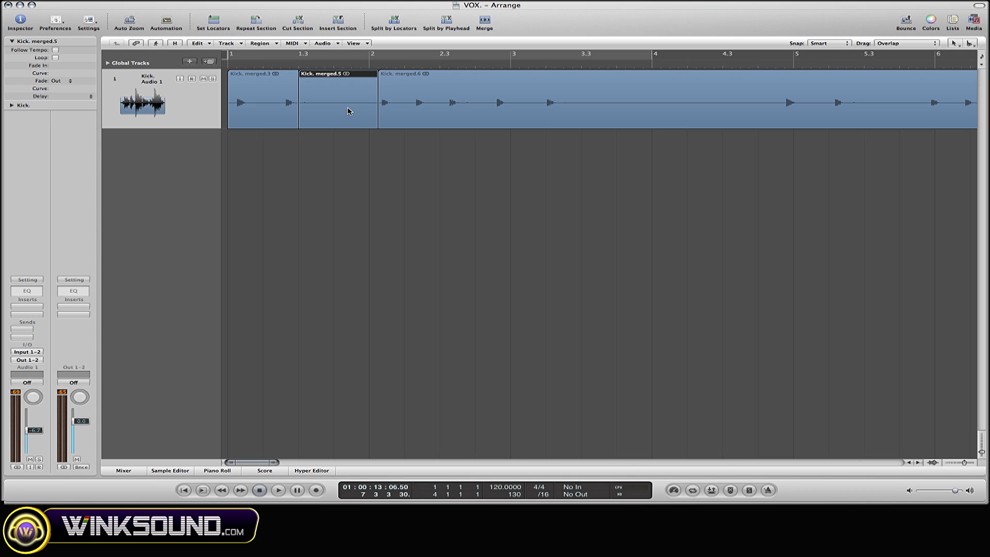
Delete the split-off empty bleed piece before bar 2, leaving a gap
{"action": "key", "text": "Delete"}
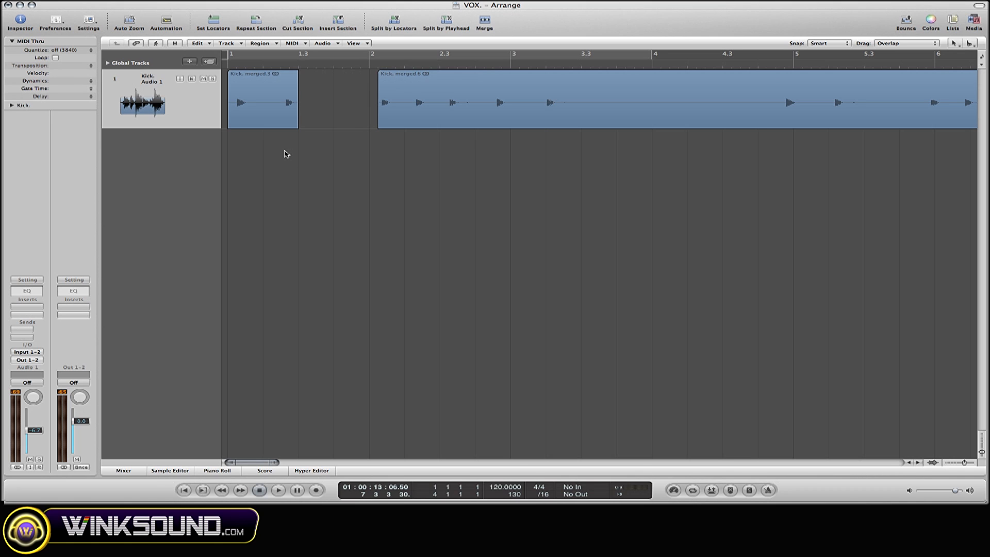
Select the two remaining kick pieces and merge them into one continuous region
{"action": "left_click", "coordinate": [263, 98]}
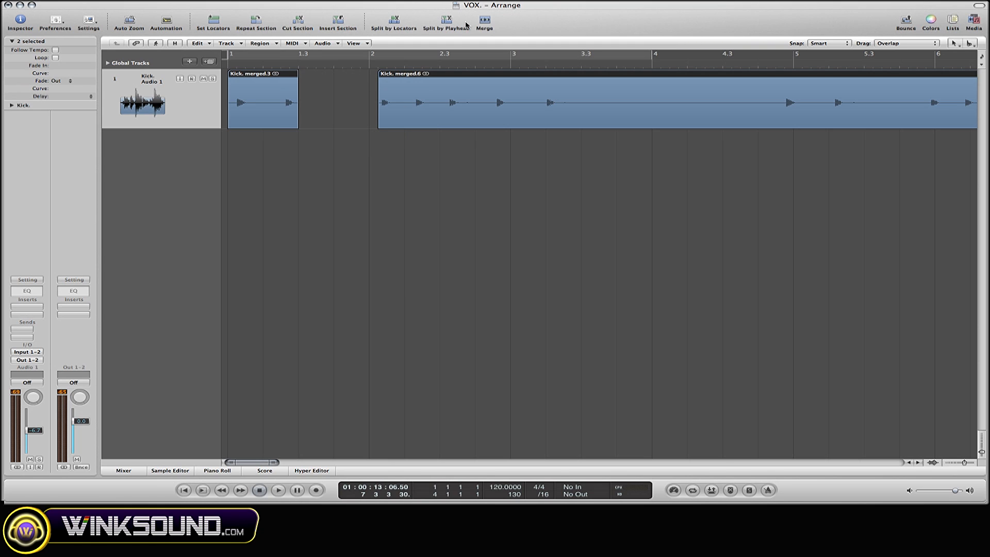
{"action": "left_click", "coordinate": [489, 22]}
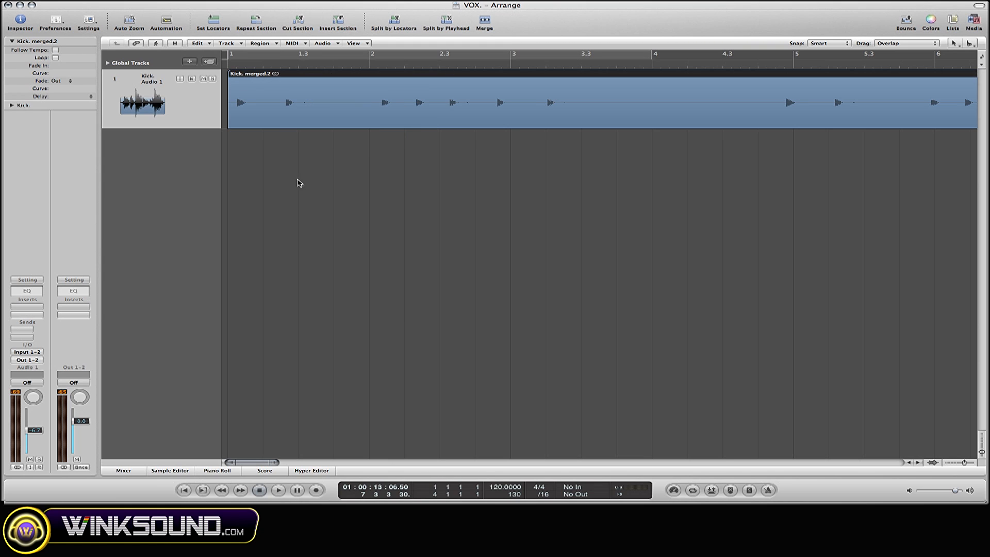
{"action": "mouse_move", "coordinate": [417, 111]}
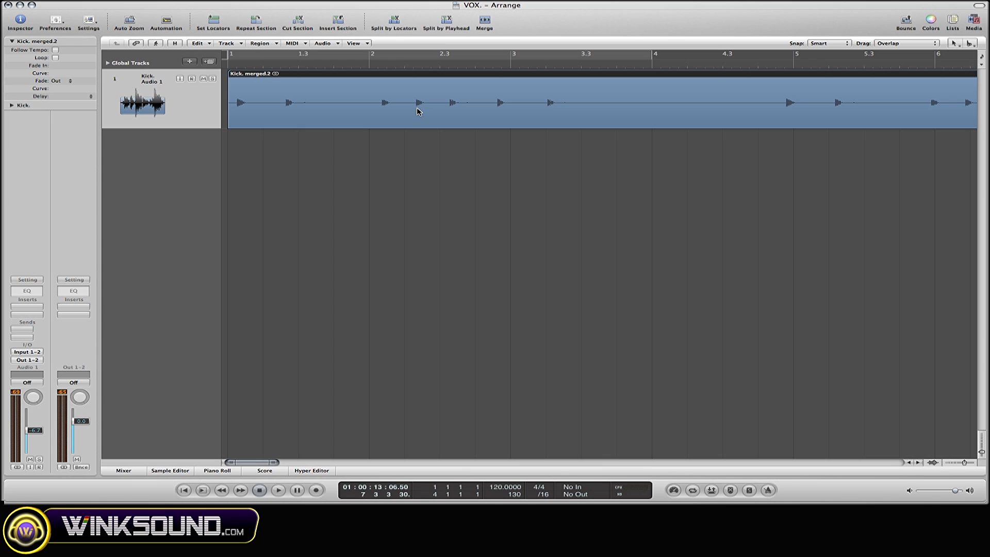